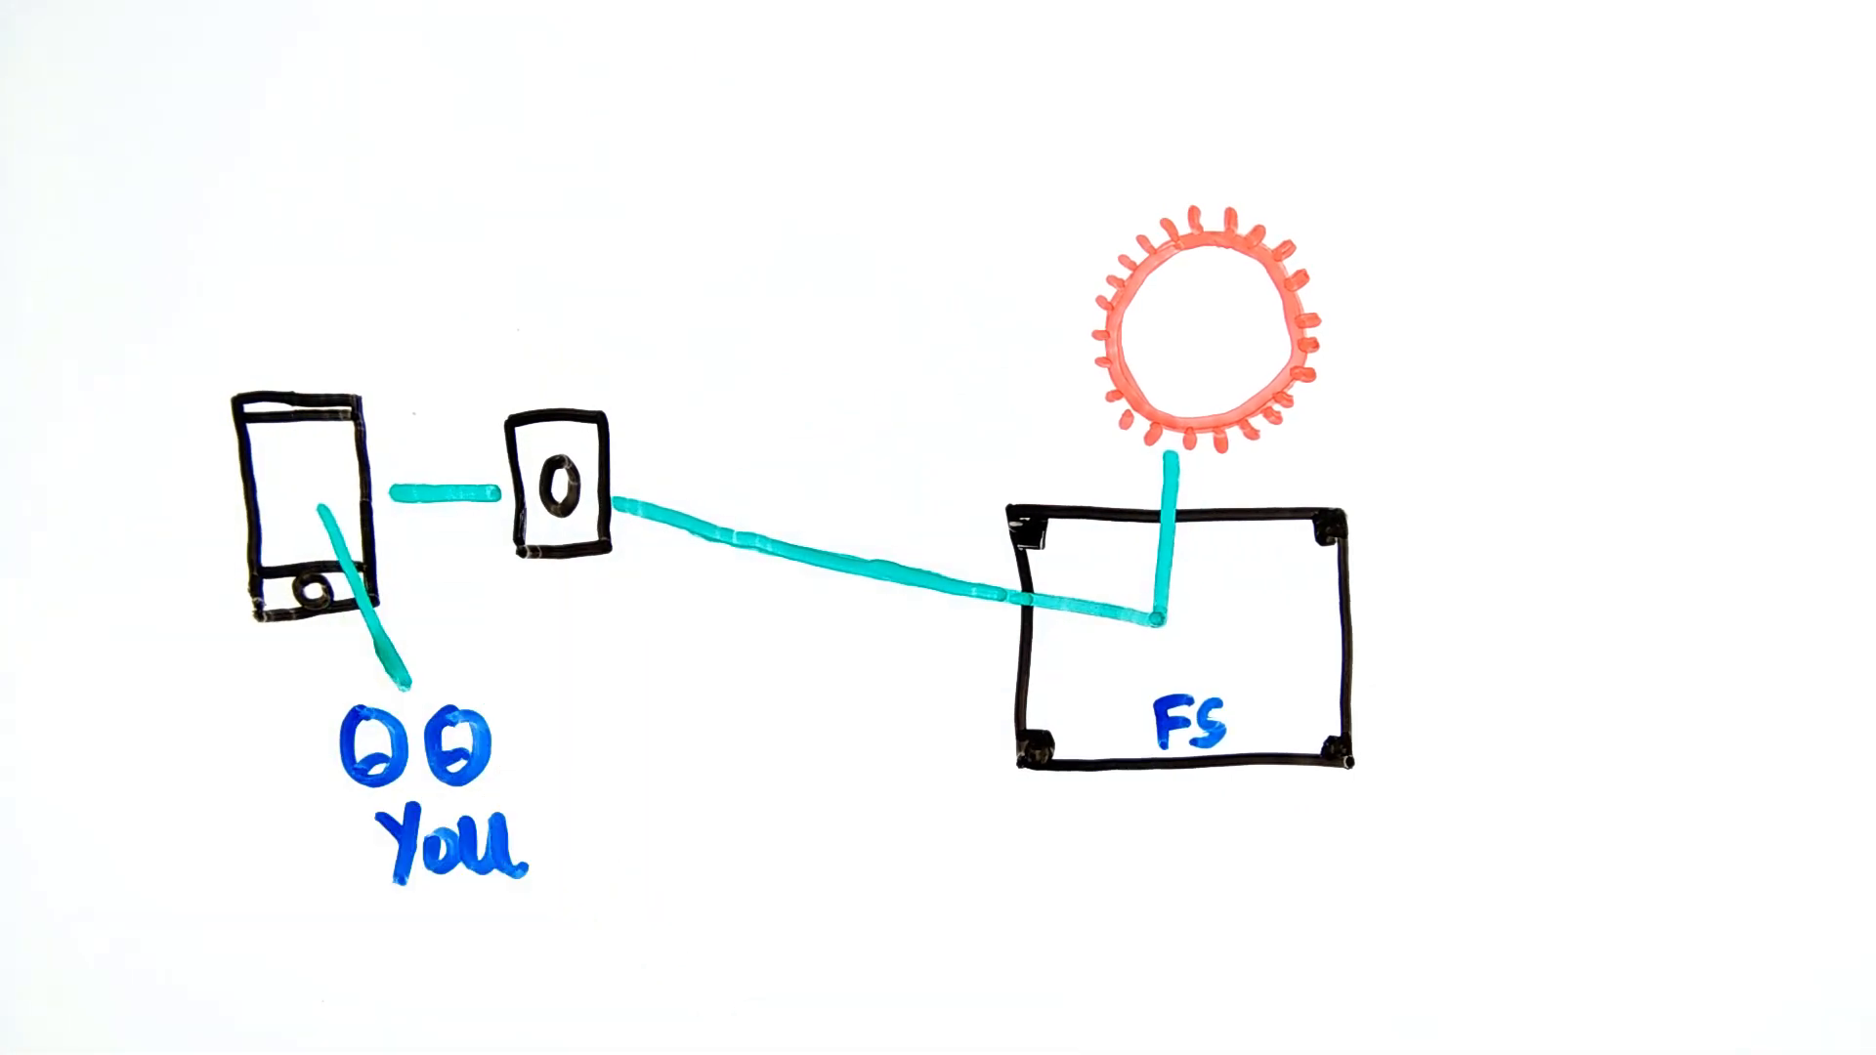
text(300,000 km/s)
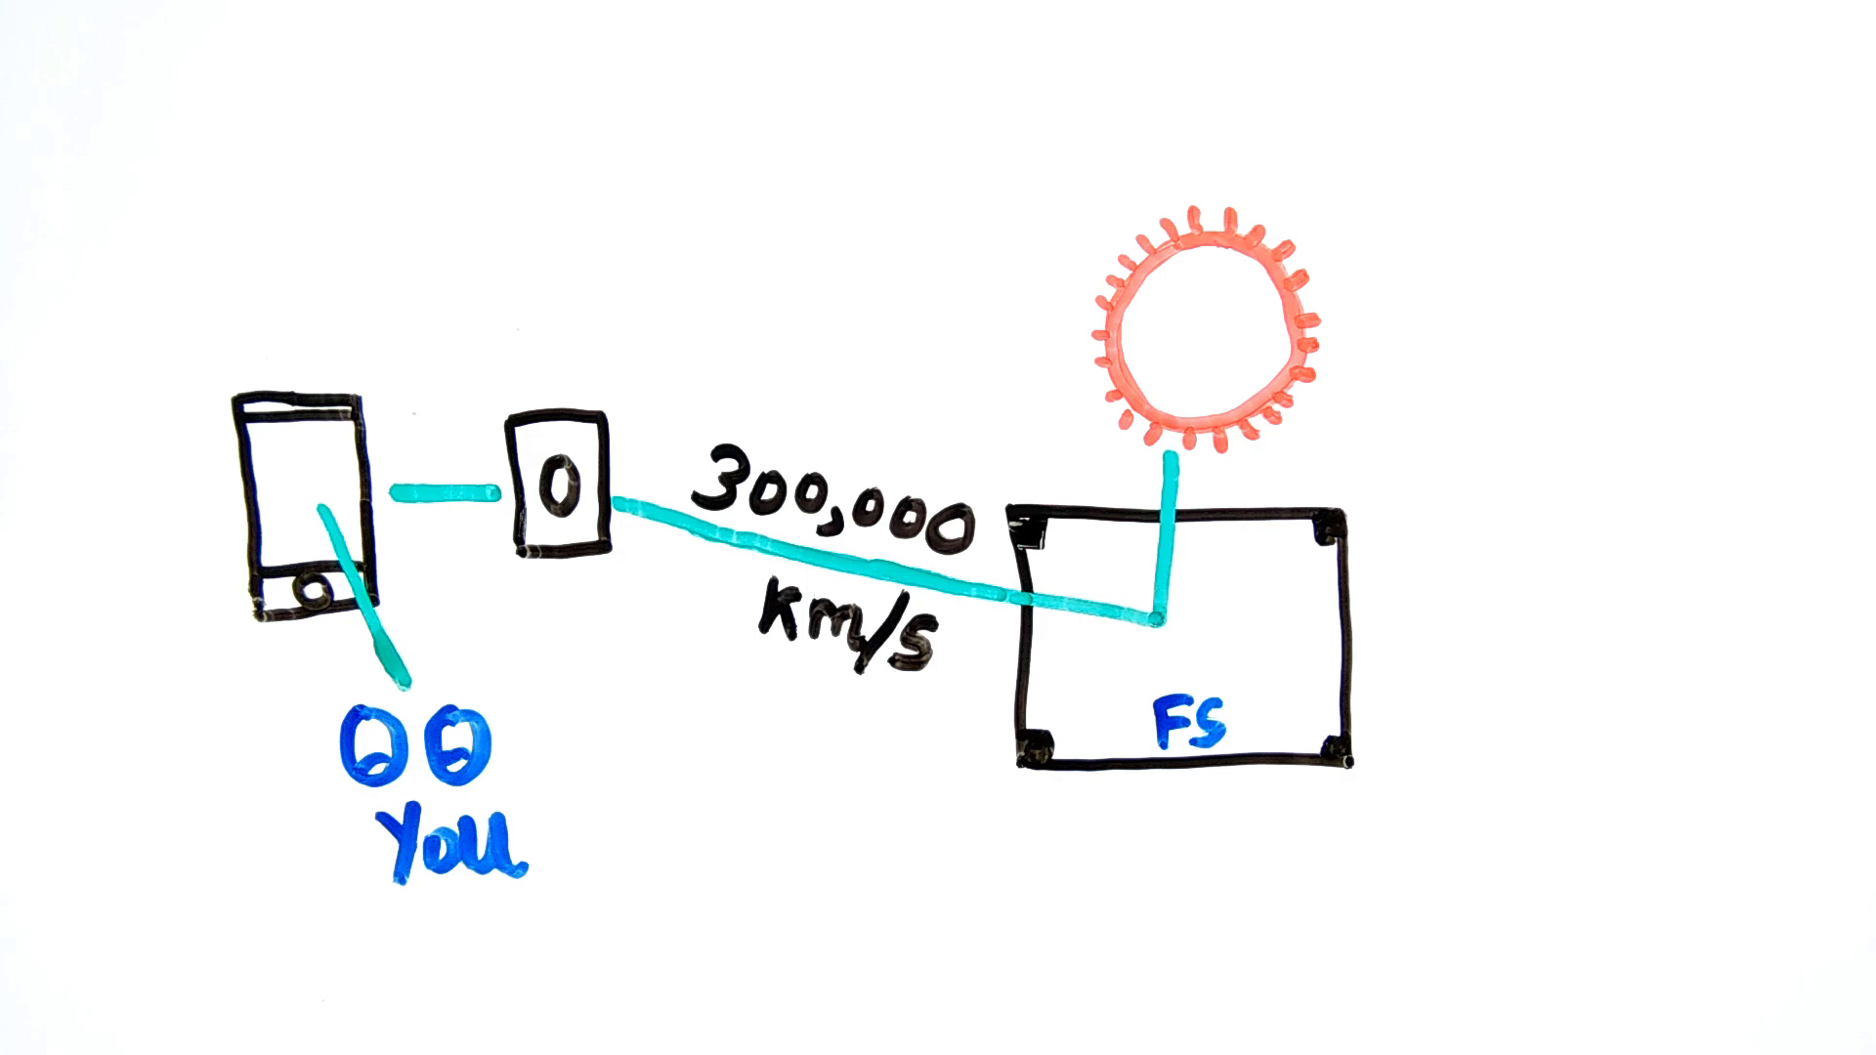